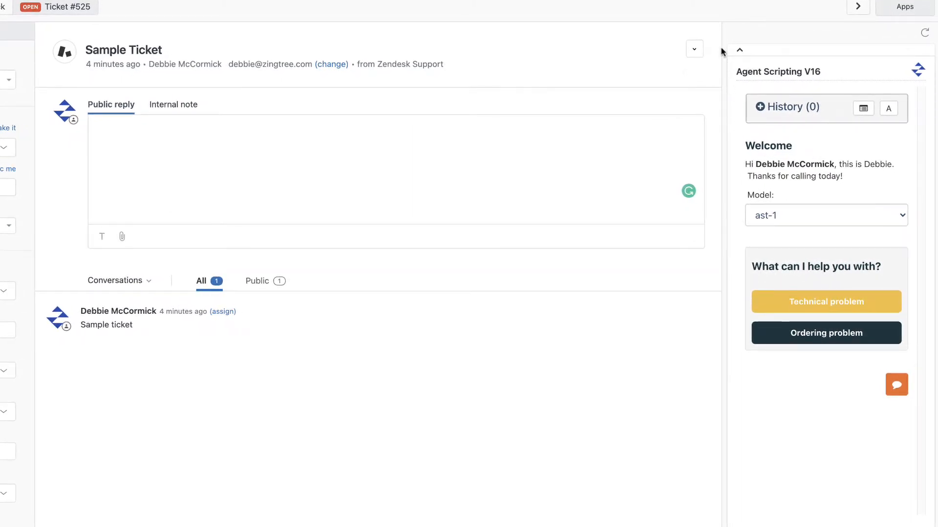
pyautogui.moveTo(929, 389)
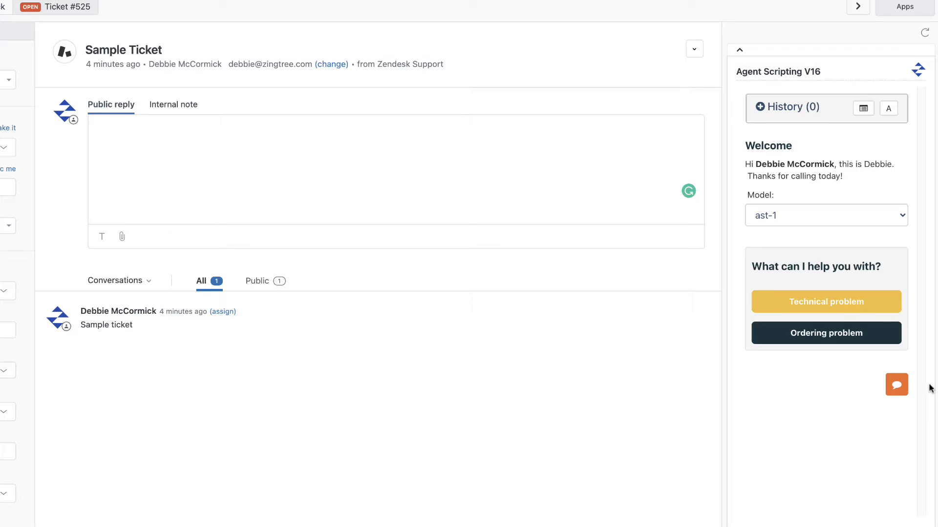
pyautogui.moveTo(881, 330)
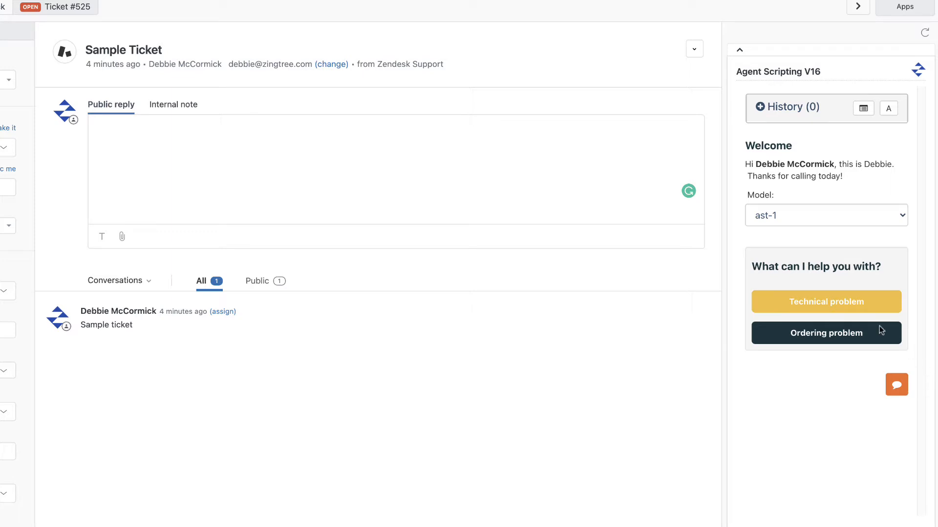
# Start the script's Technical problem path and answer that the power light is on.
pyautogui.click(825, 302)
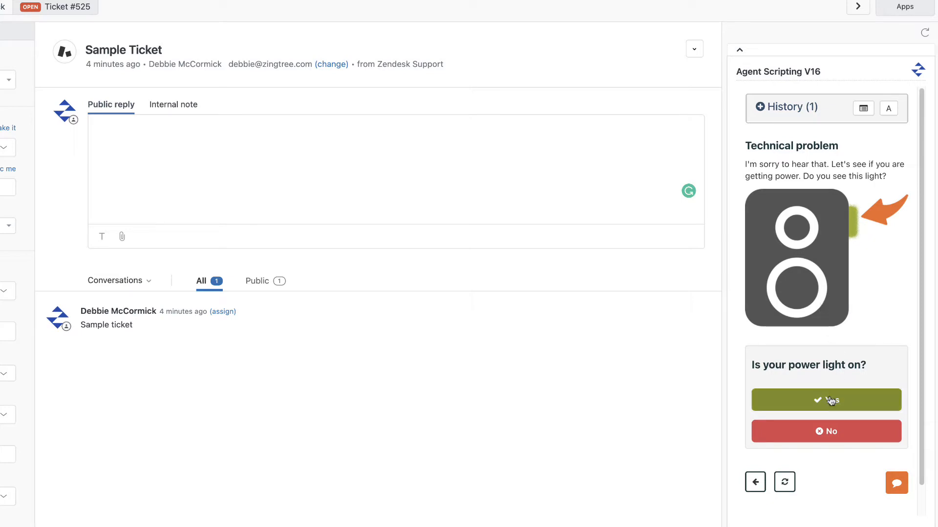
pyautogui.click(826, 400)
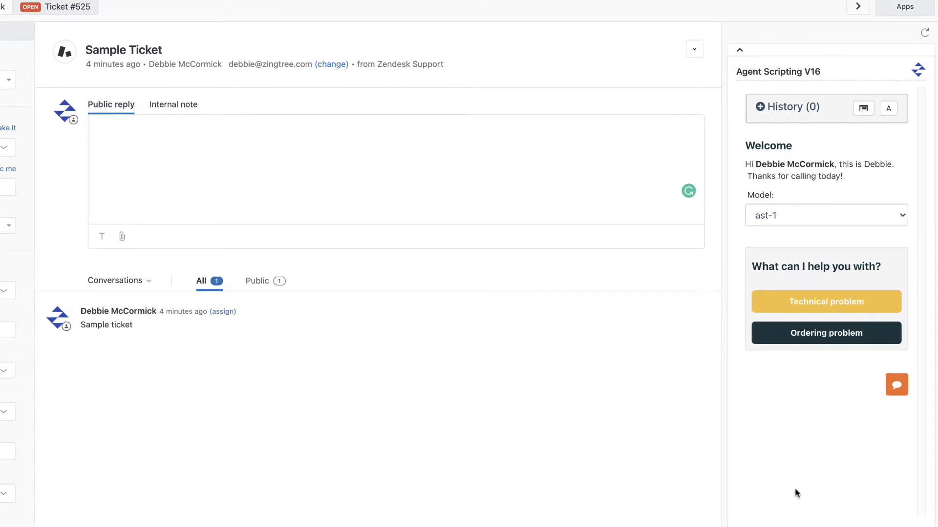
pyautogui.moveTo(738, 273)
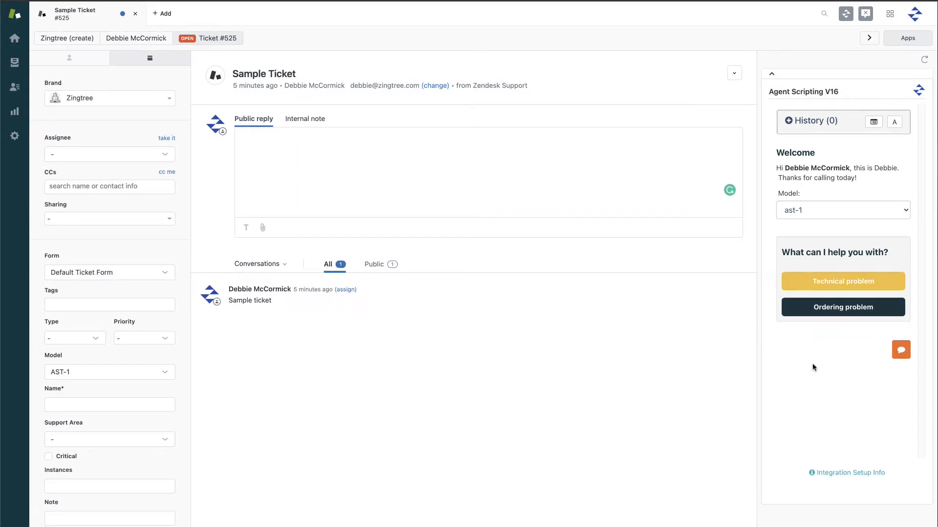
pyautogui.moveTo(184, 102)
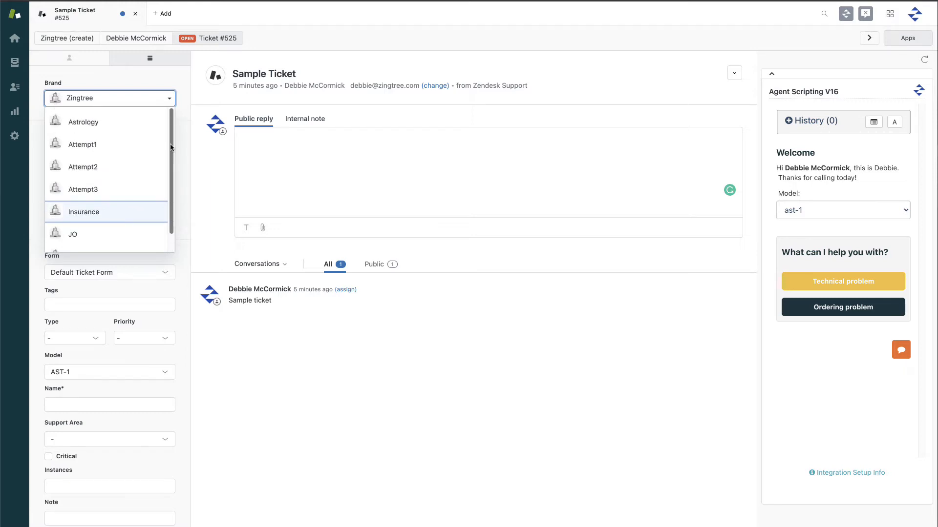
# Switch the ticket brand to Insurance, back to Zingtree, then start Technical problem.
pyautogui.click(83, 212)
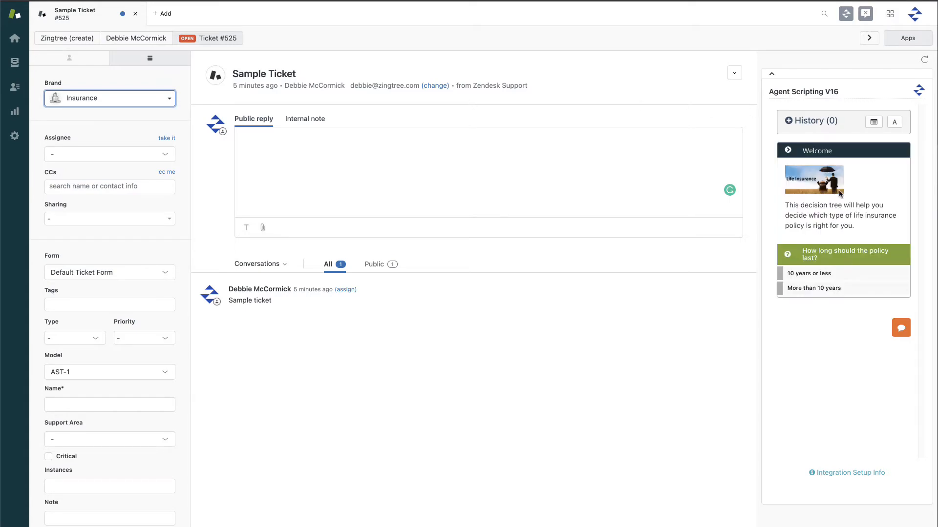
pyautogui.click(109, 99)
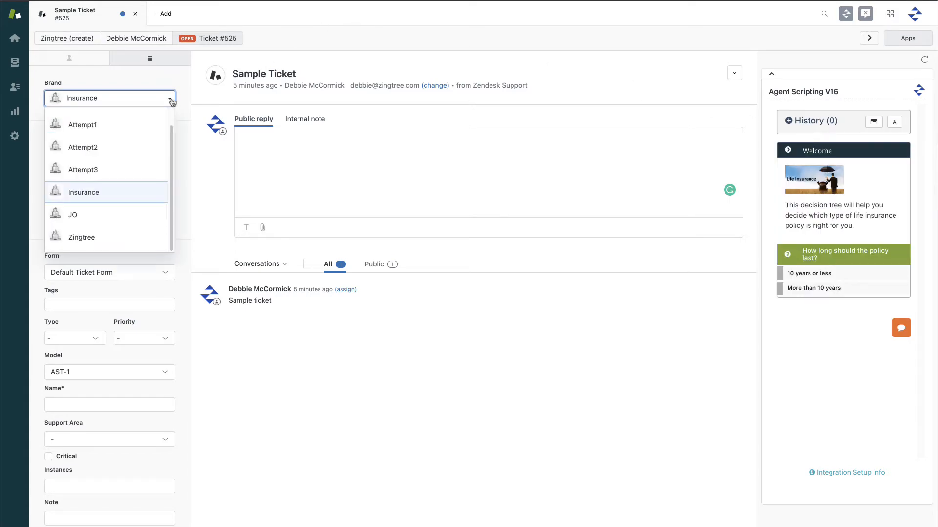
pyautogui.click(81, 237)
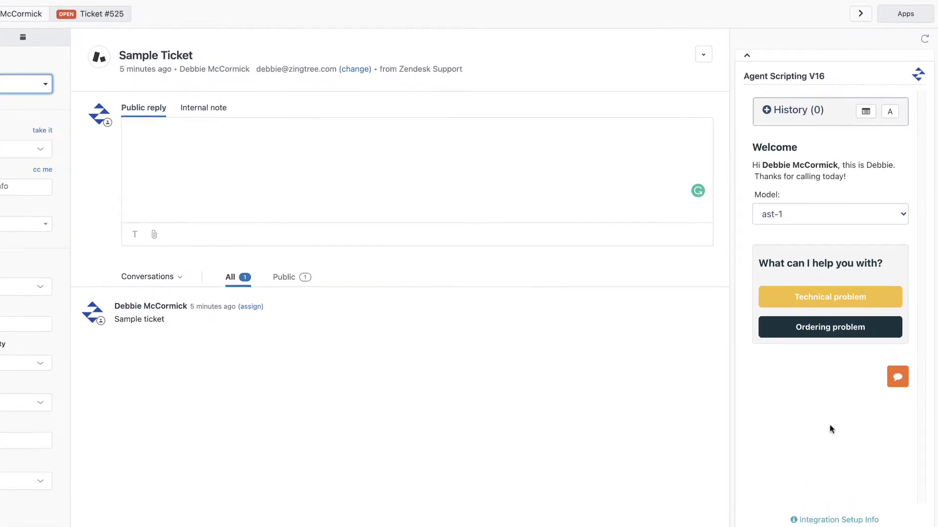
pyautogui.click(829, 297)
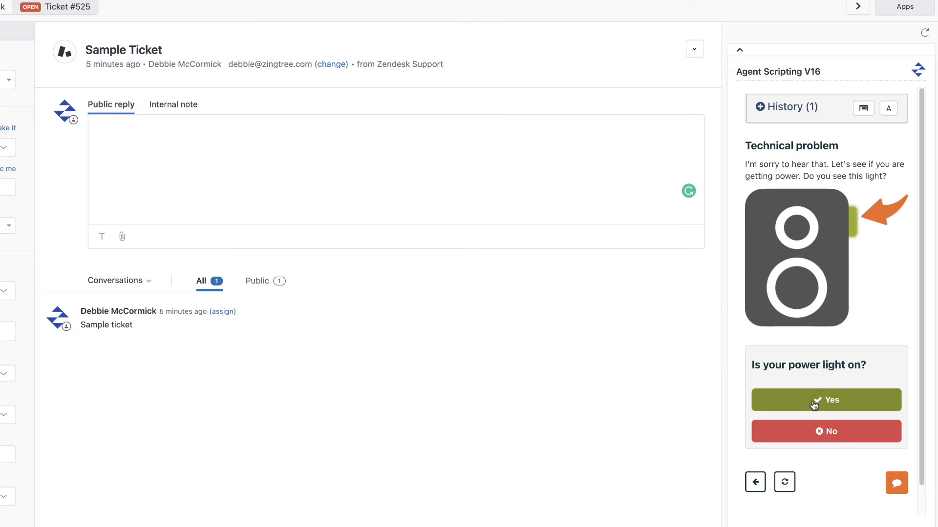
# Answer Yes to the power-light question, restart, and step to the No Power node.
pyautogui.click(826, 400)
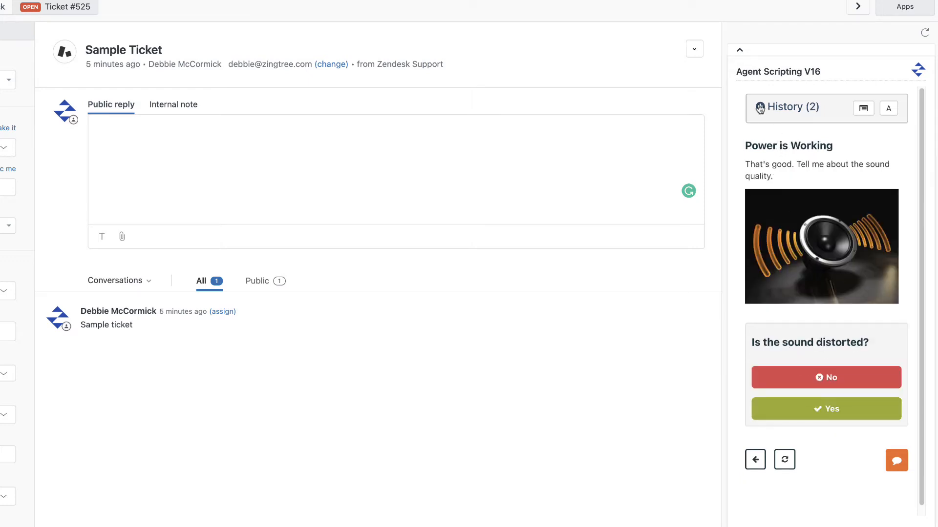
pyautogui.click(789, 106)
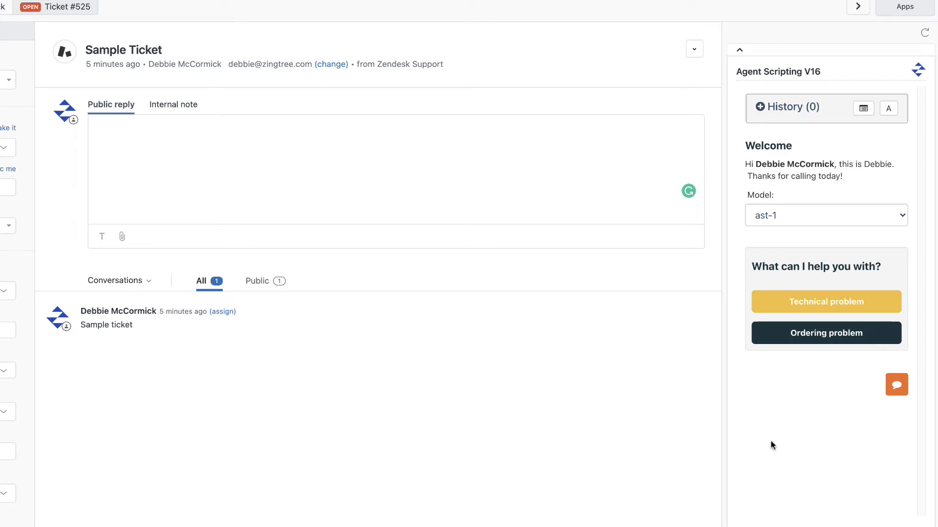
pyautogui.click(826, 302)
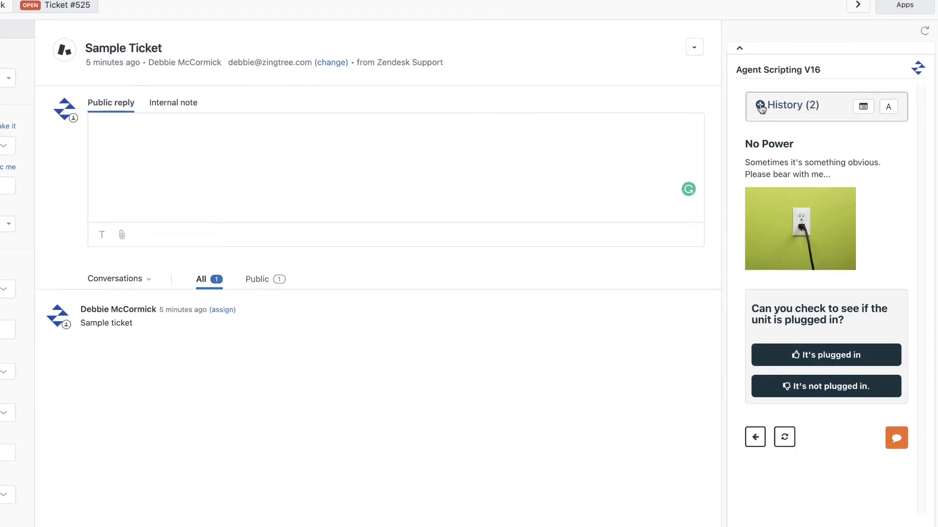
pyautogui.click(784, 106)
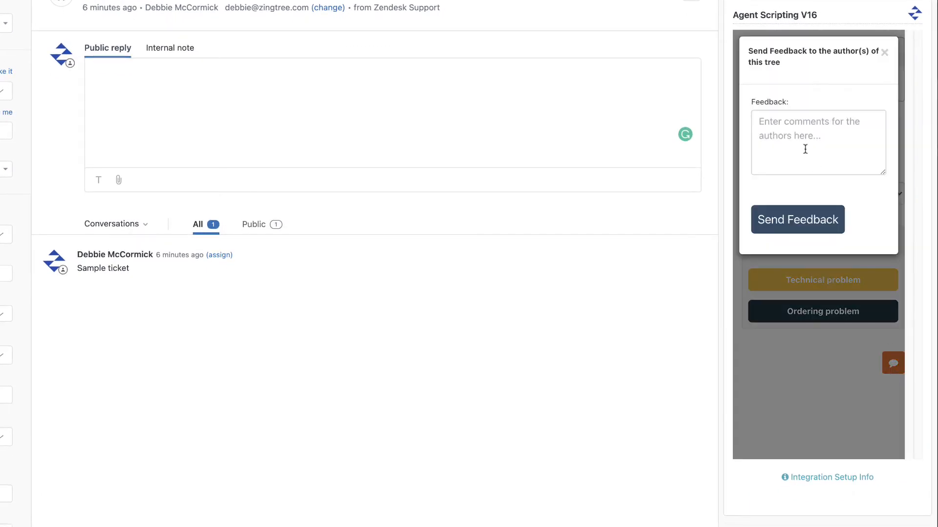
# Type a feedback note starting 'I hav' and close the feedback dialog.
pyautogui.write('I have an idea...')
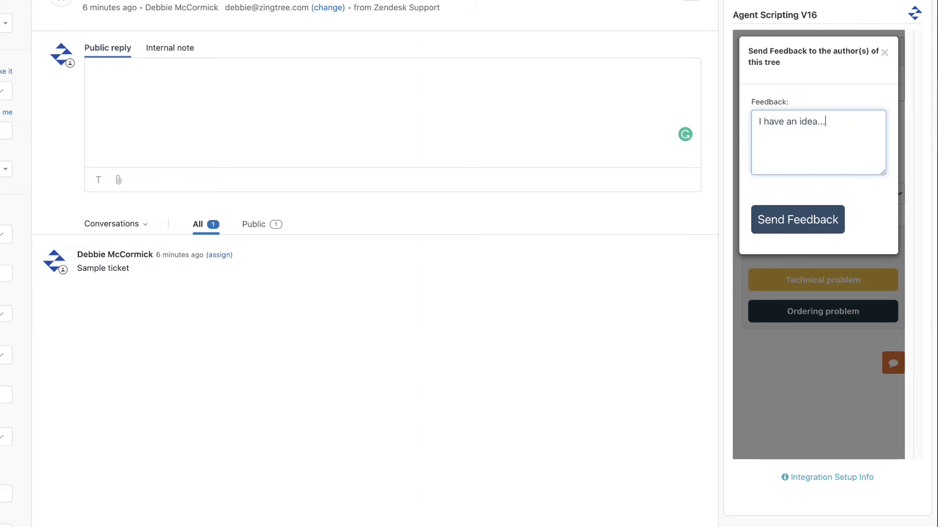
pyautogui.moveTo(789, 134)
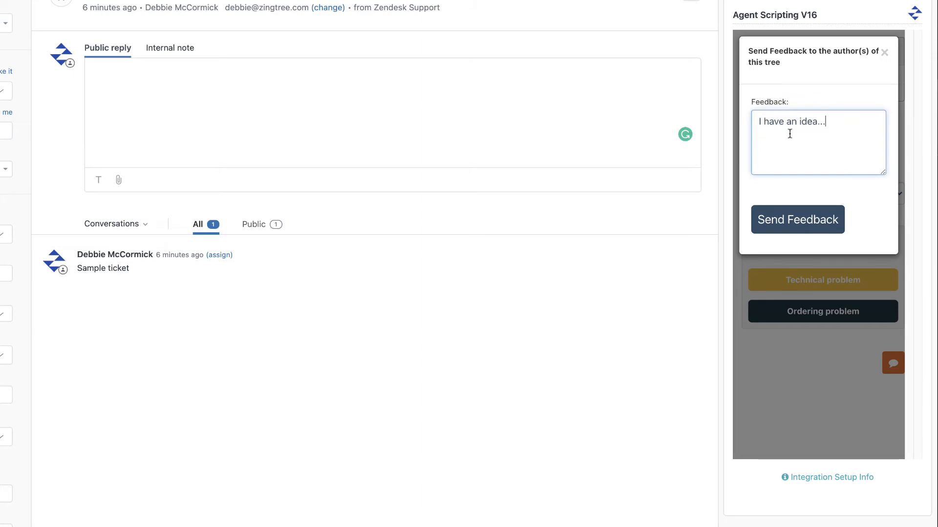
pyautogui.click(797, 219)
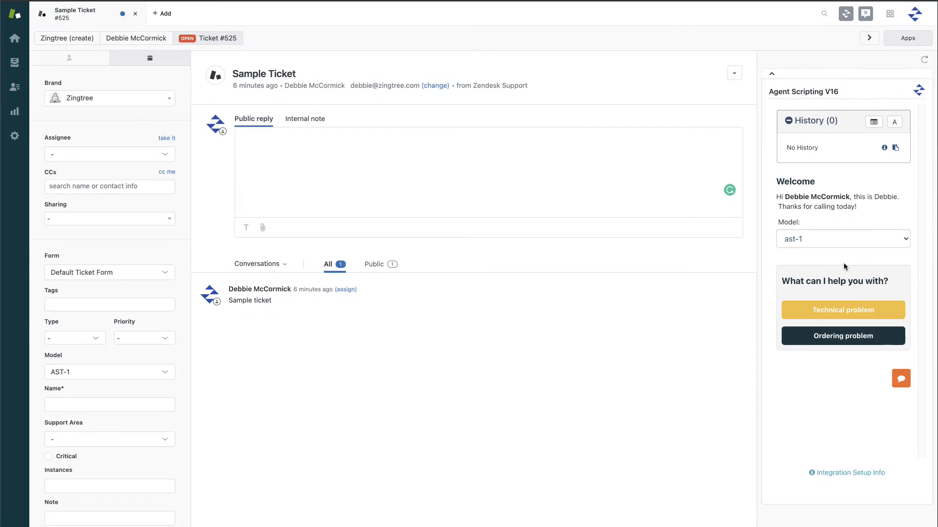
pyautogui.moveTo(820, 239)
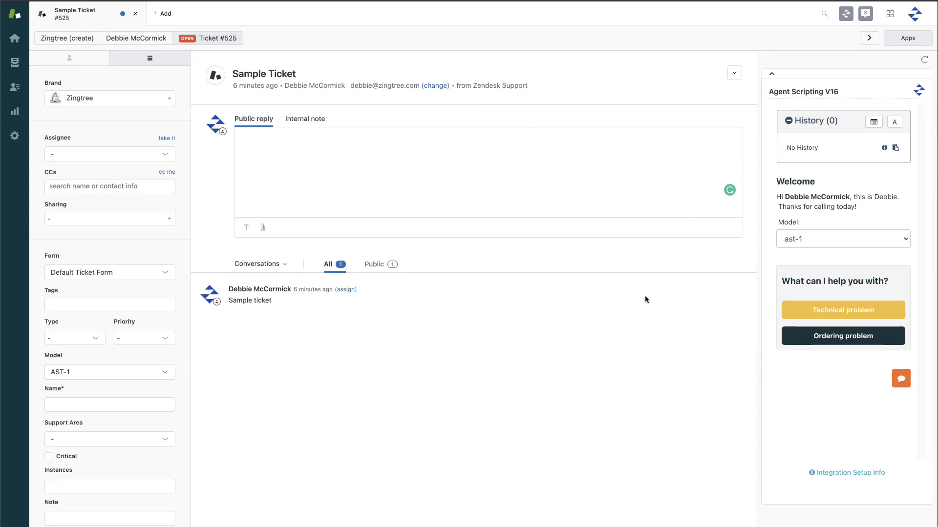
# Choose model zing-3, then answer Technical problem, power light Yes, sound distorted No.
pyautogui.click(842, 239)
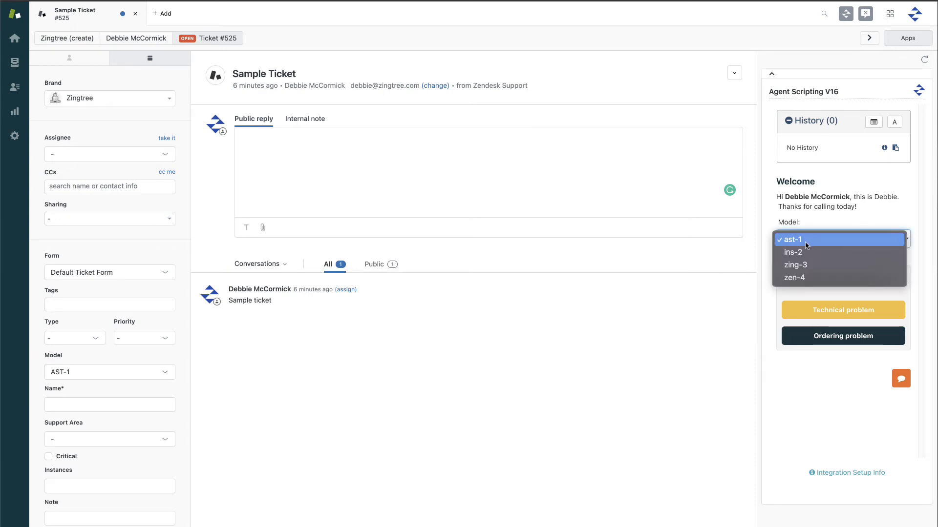
pyautogui.click(796, 265)
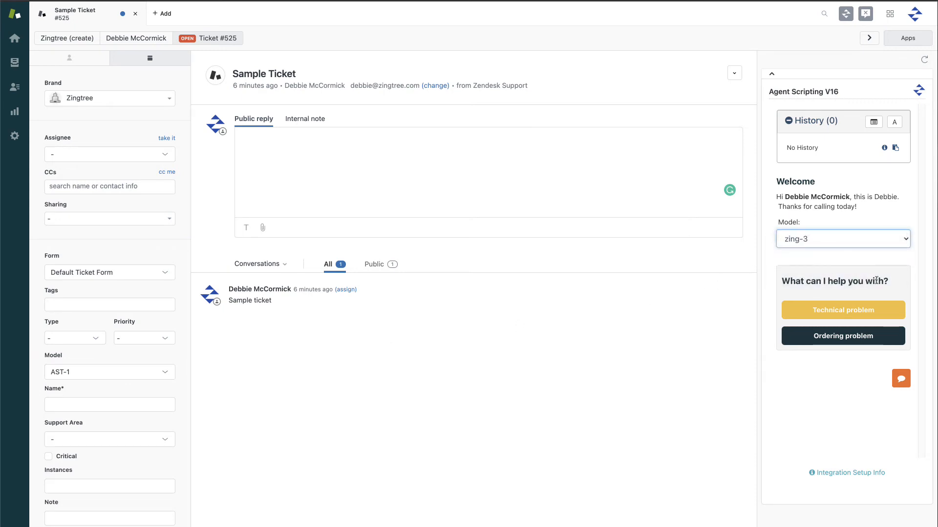
pyautogui.click(842, 310)
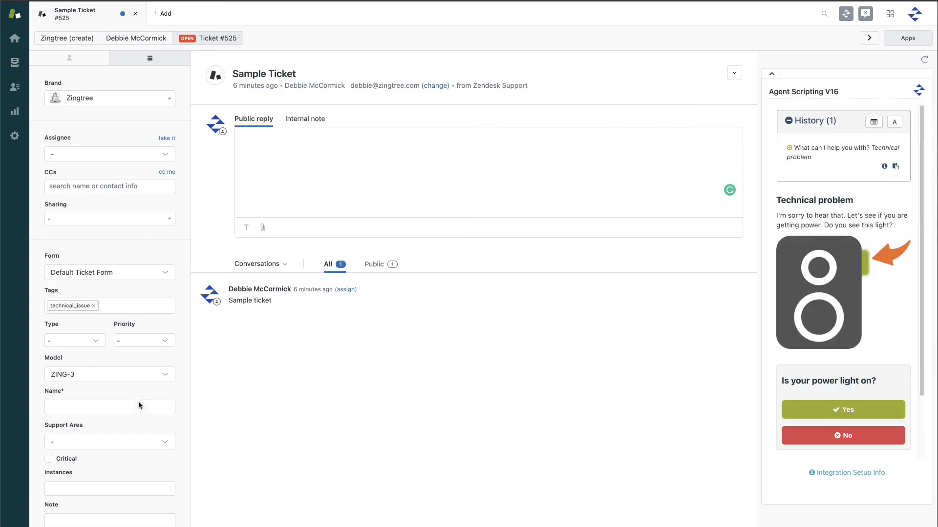
pyautogui.moveTo(799, 519)
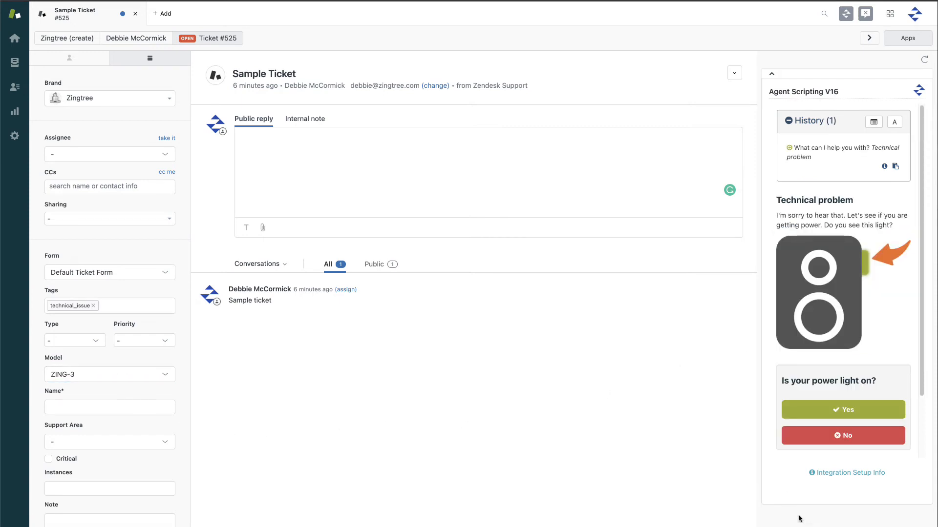
pyautogui.moveTo(771, 508)
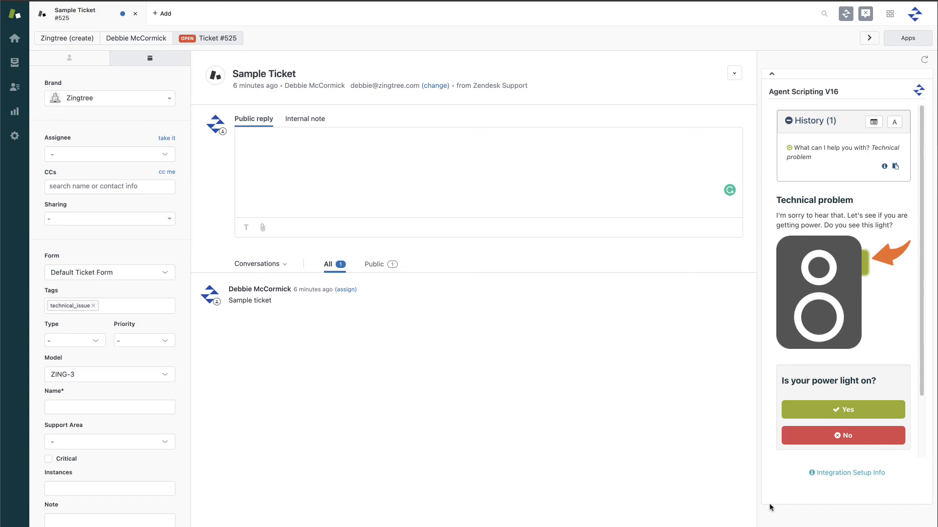
pyautogui.click(842, 410)
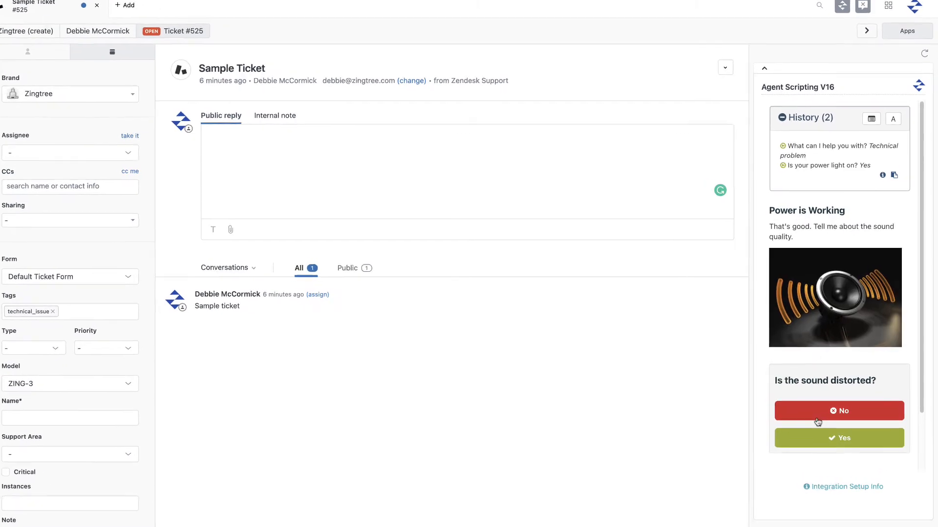
pyautogui.click(839, 411)
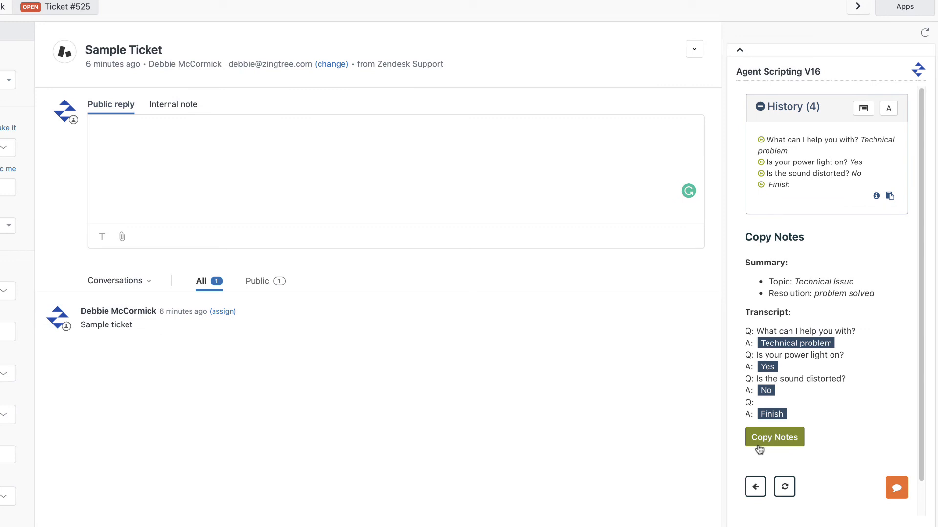
pyautogui.moveTo(740, 234)
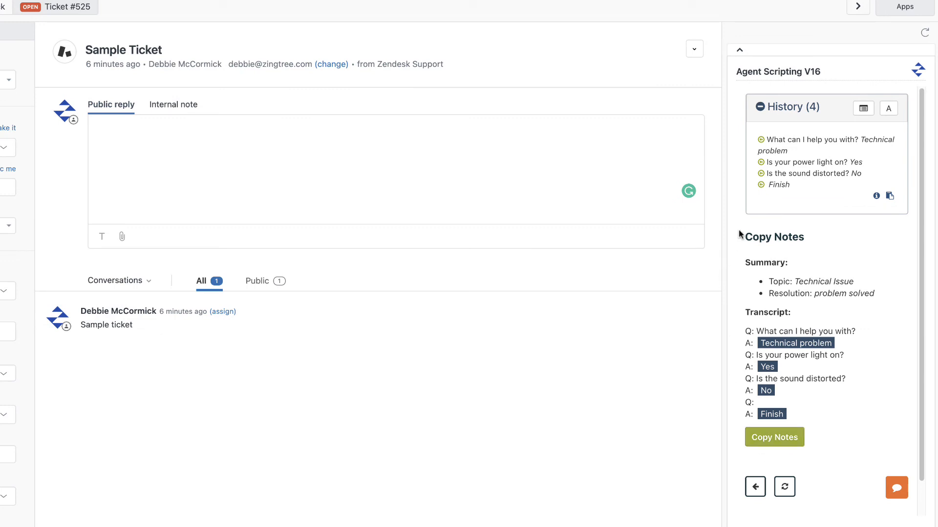
pyautogui.moveTo(789, 419)
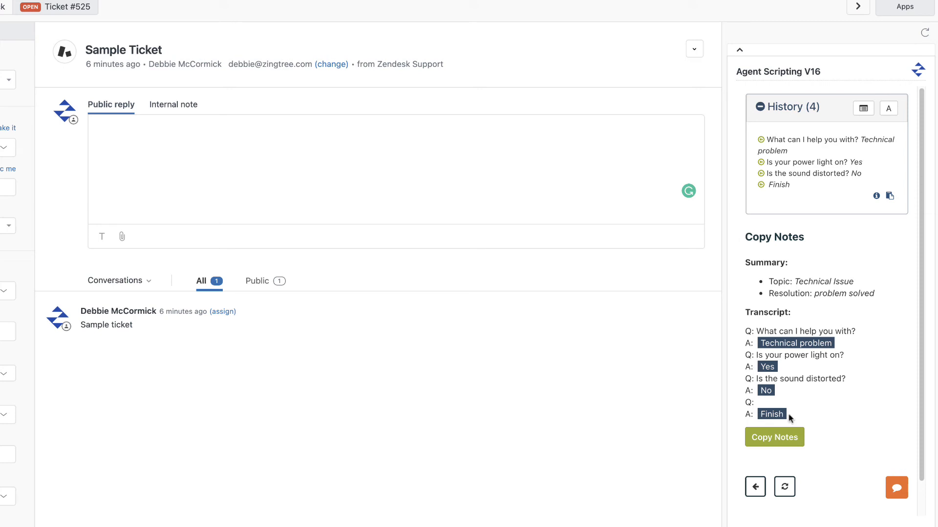
pyautogui.moveTo(796, 409)
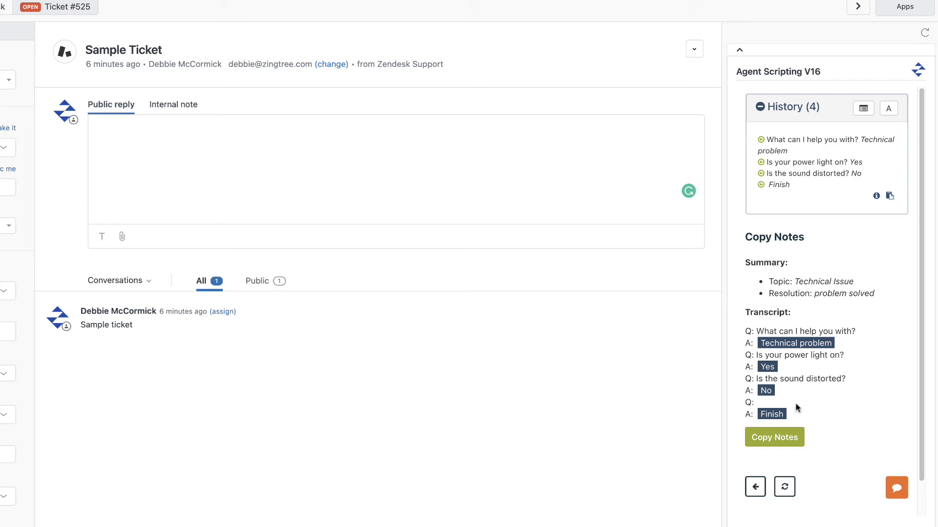
pyautogui.moveTo(845, 415)
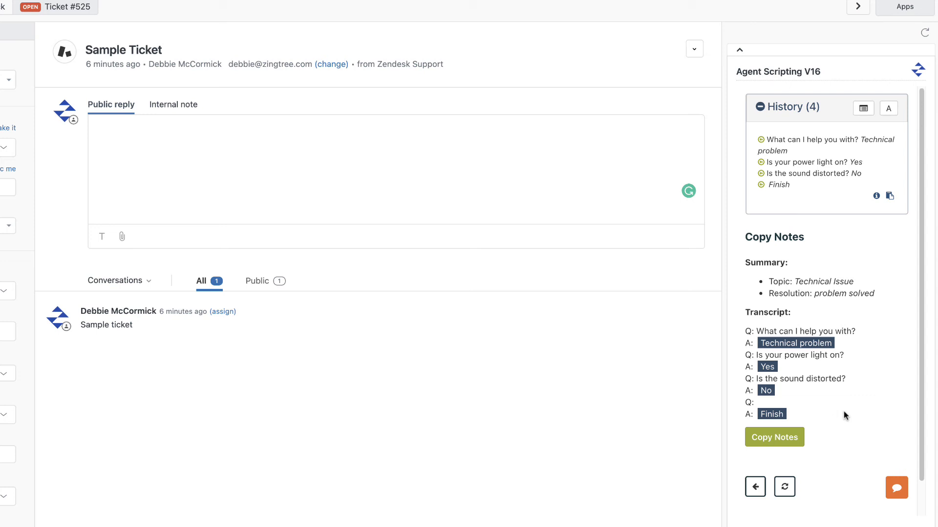
pyautogui.moveTo(850, 443)
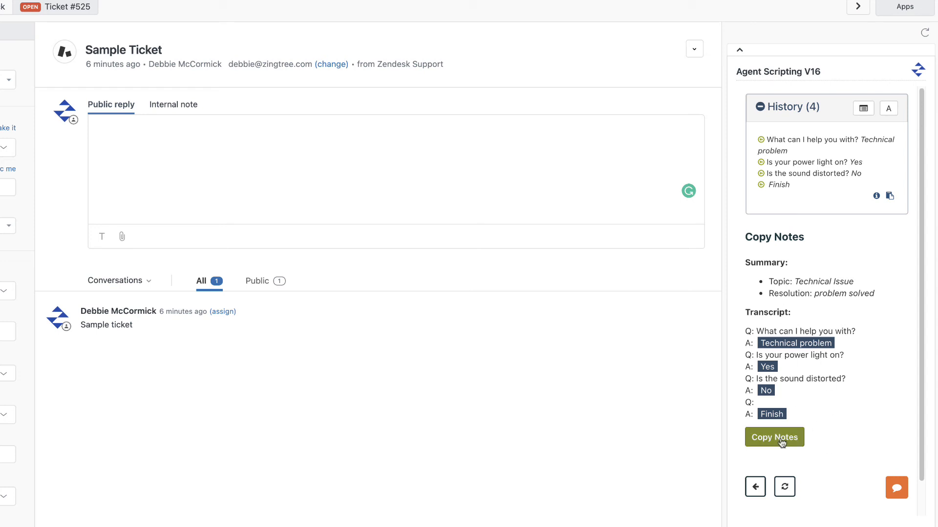
# Use Copy Notes to paste the script summary and transcript into an internal note.
pyautogui.click(774, 437)
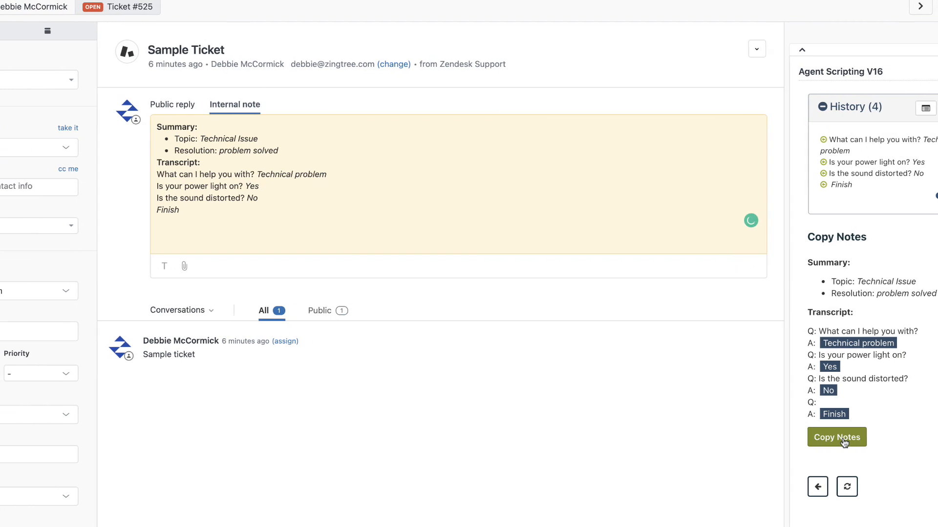